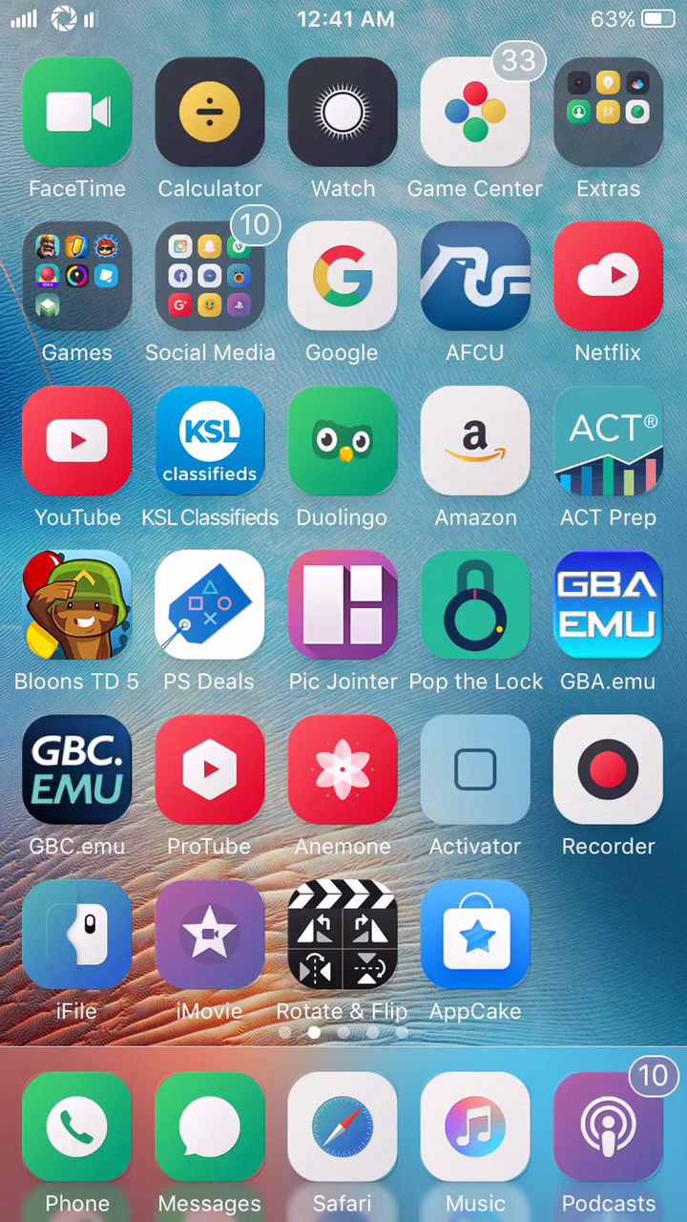
Swipe to the first home screen page showing Cydia, Terminal and Pangu.
scroll("left", 3)
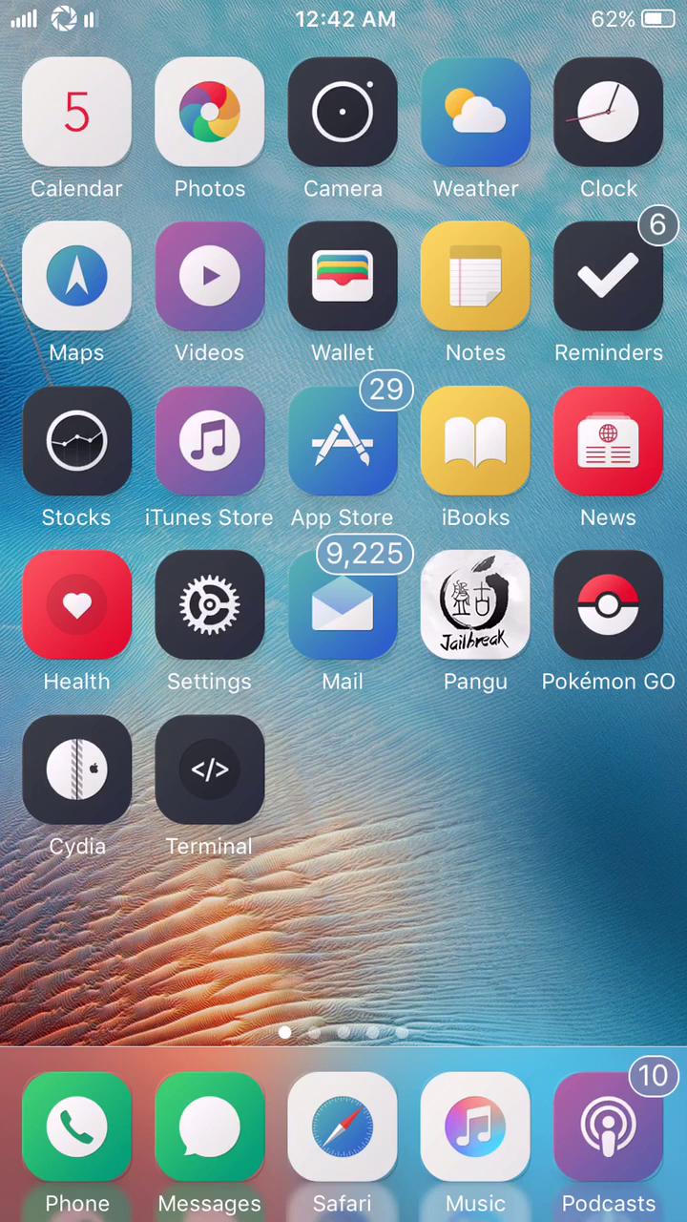
Search Cydia for MTerminal, confirm package version 1.4-5, then return home.
left_click(76, 769)
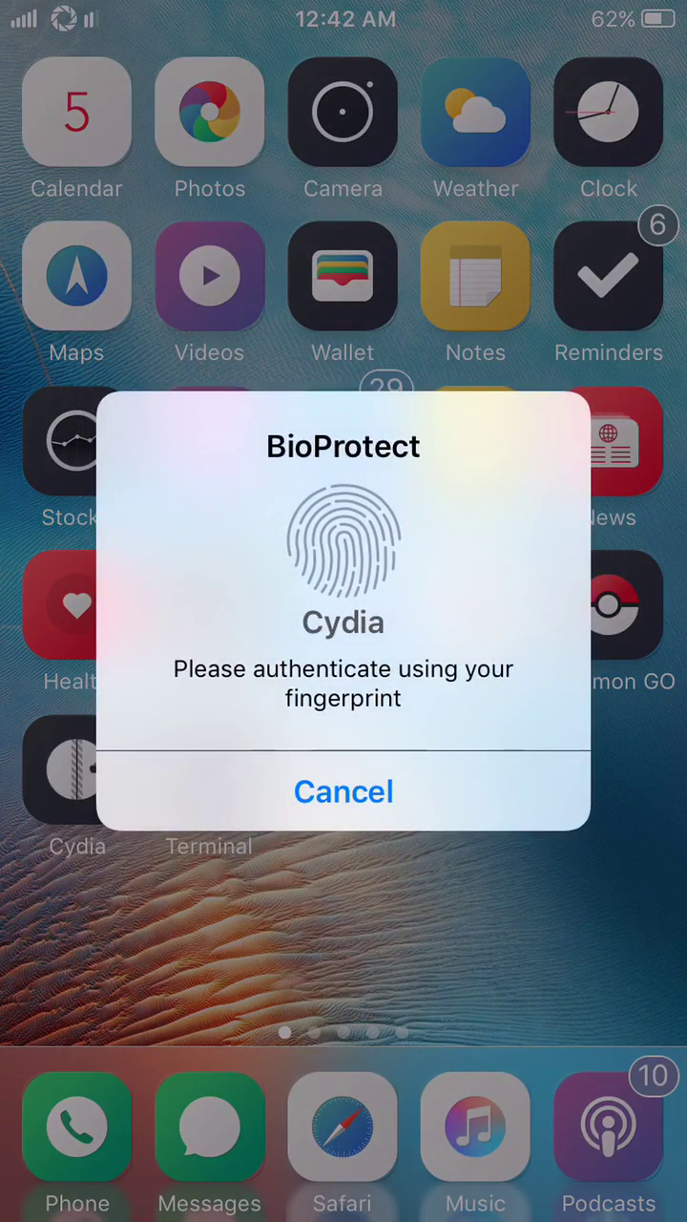
left_click(342, 791)
type("M")
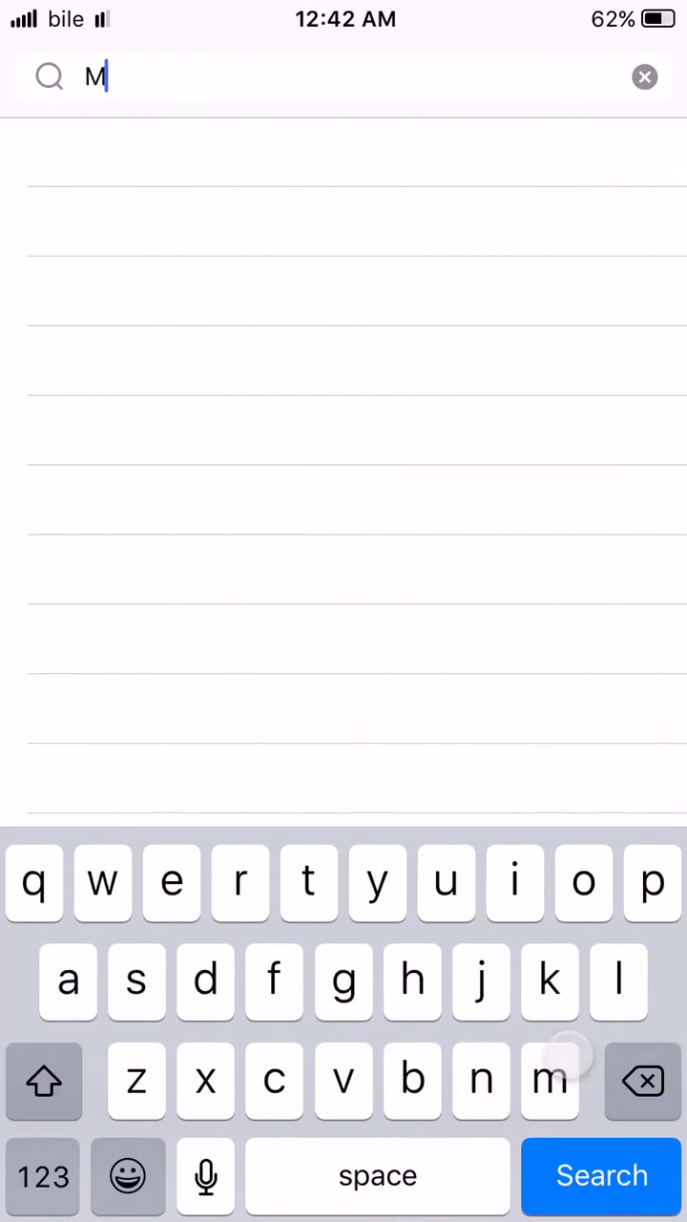
left_click(644, 1079)
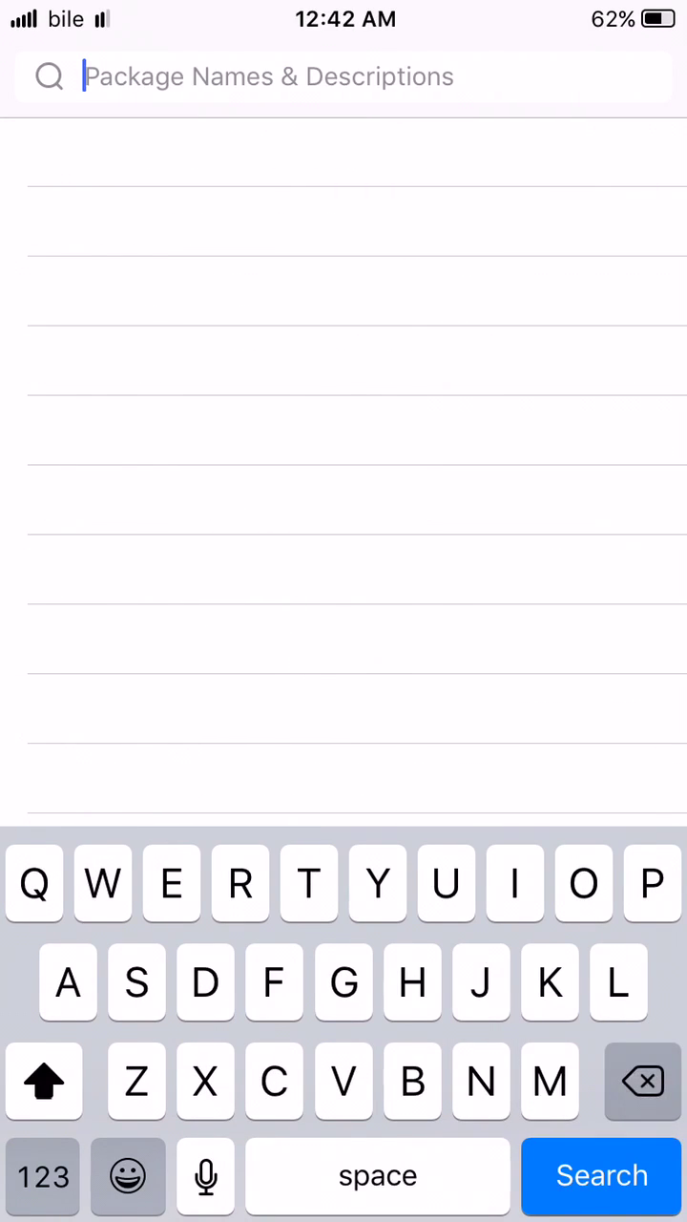
type("M")
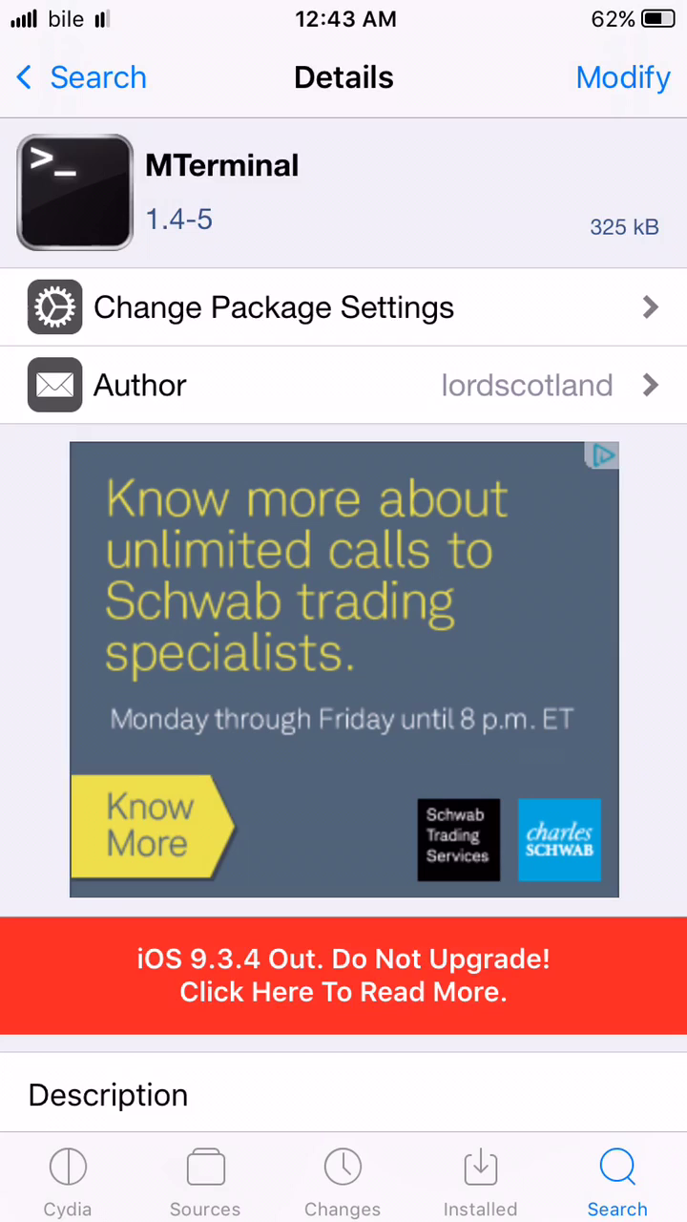
key("home")
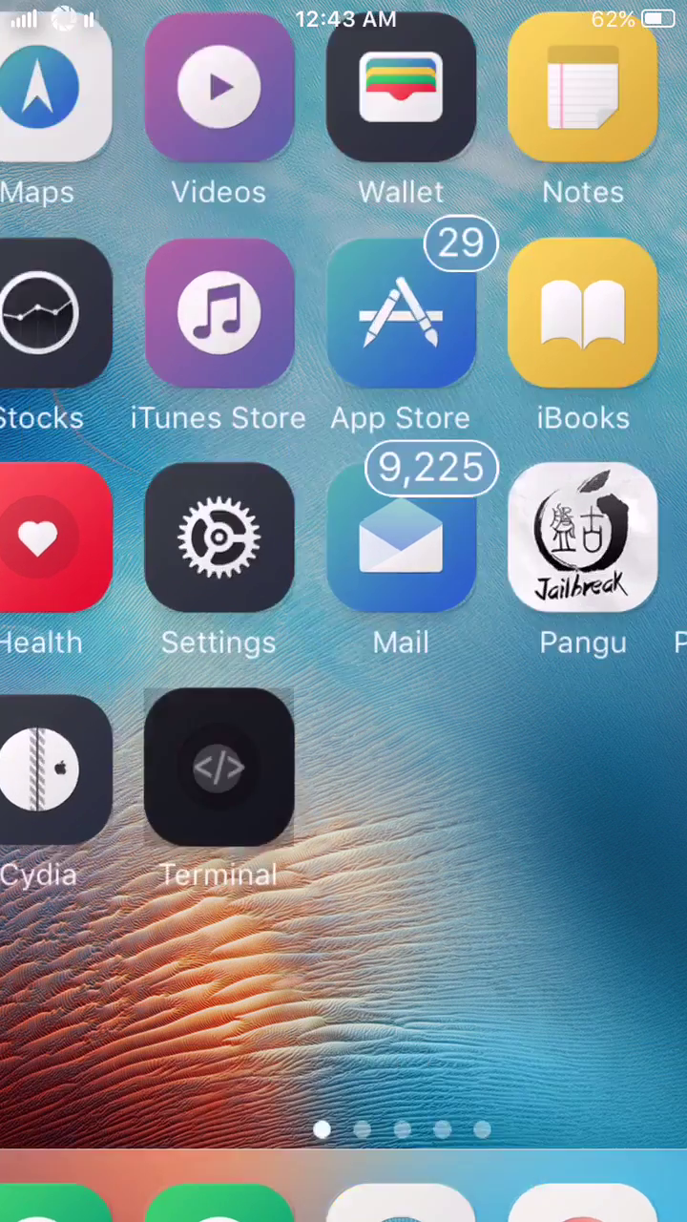
Launch Terminal and run su with the default password to get a root shell.
left_click(218, 769)
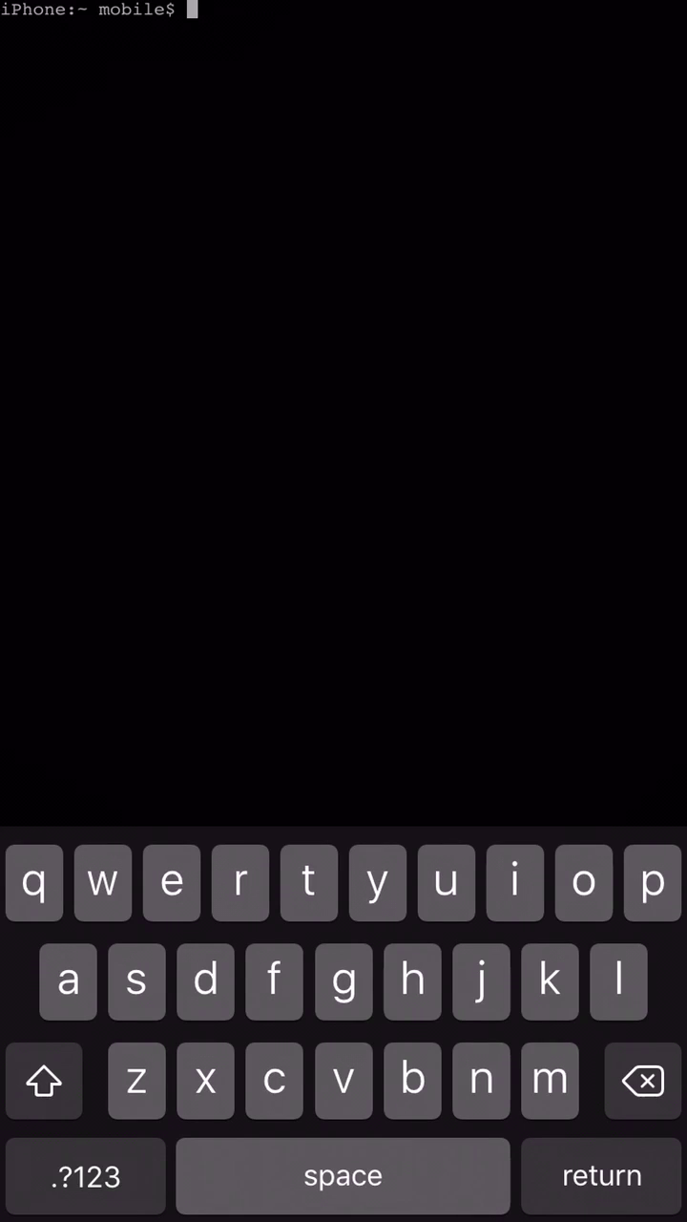
key("return")
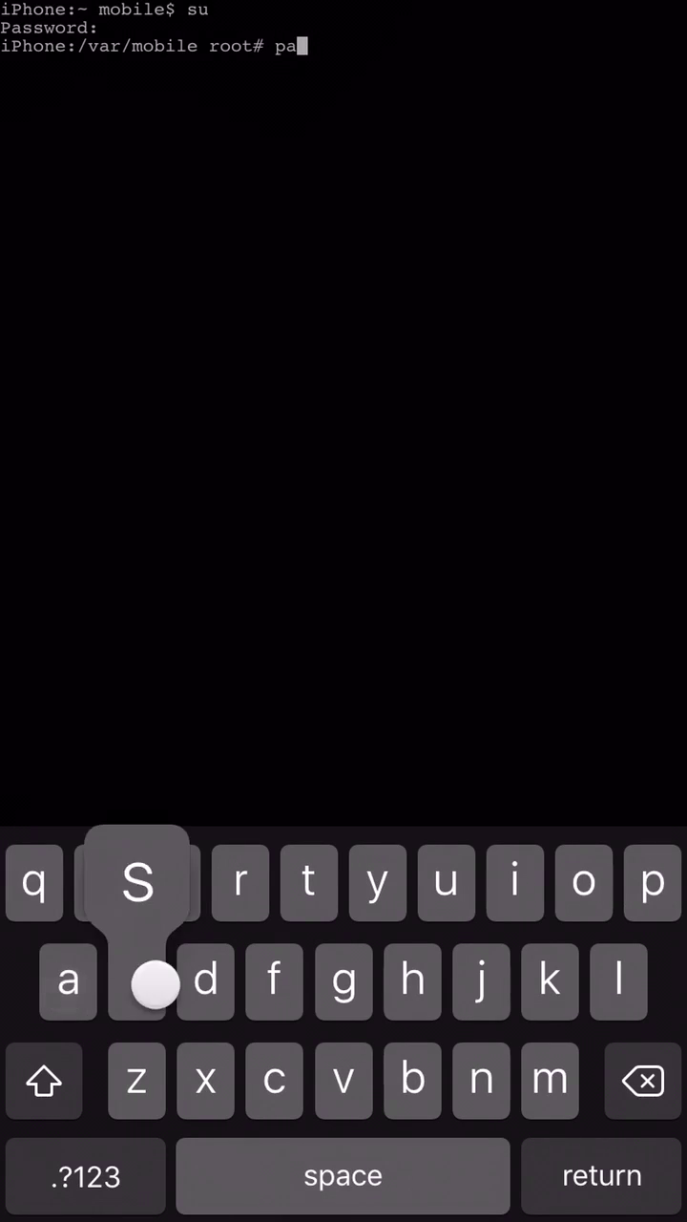
Run passwd as root so it prompts for a new root password.
type("sswd")
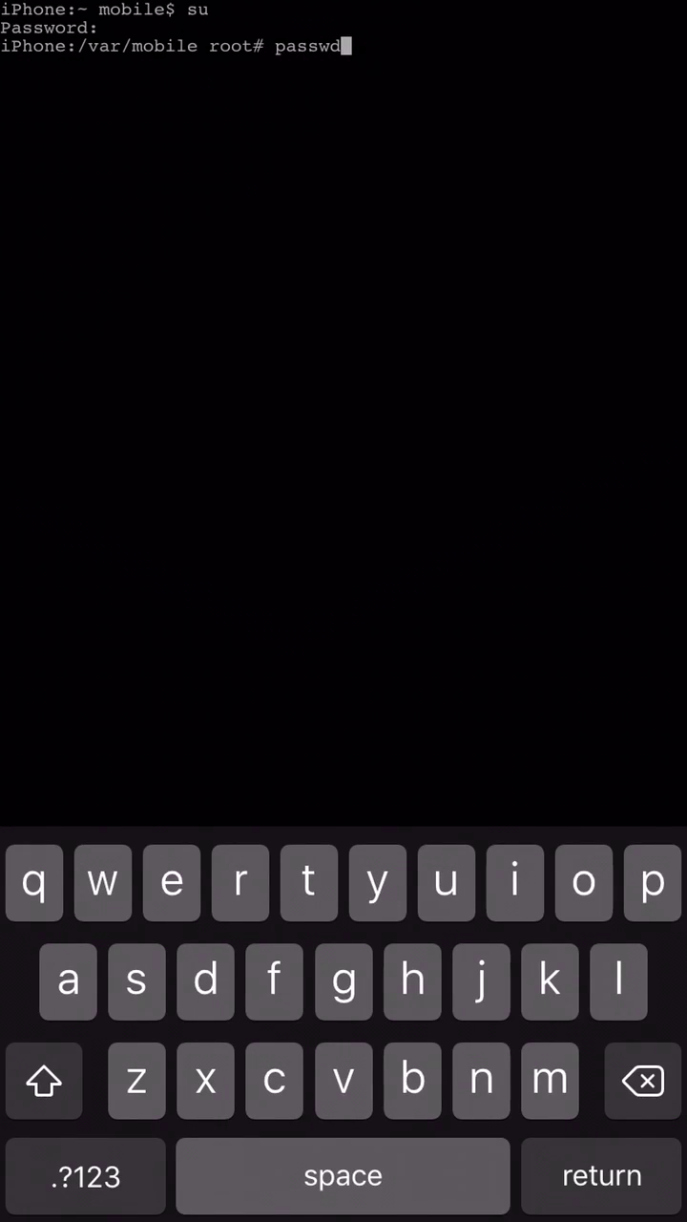
key("return")
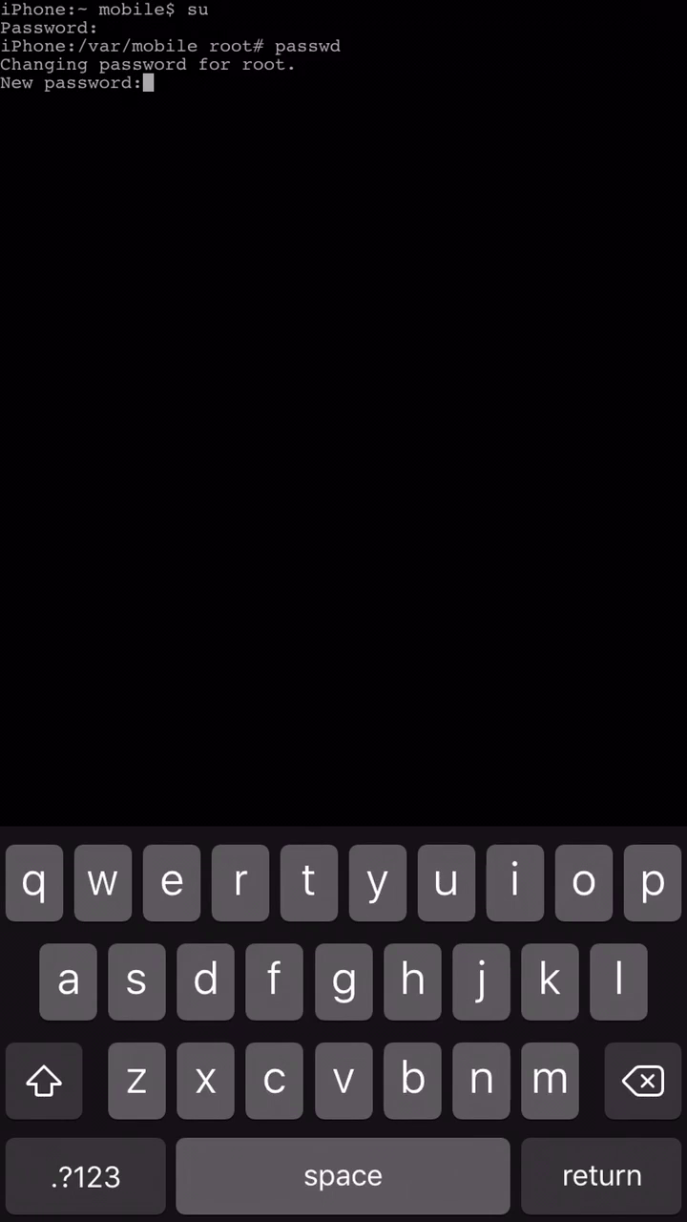
Enter the new root password and retype it to confirm.
left_click(136, 981)
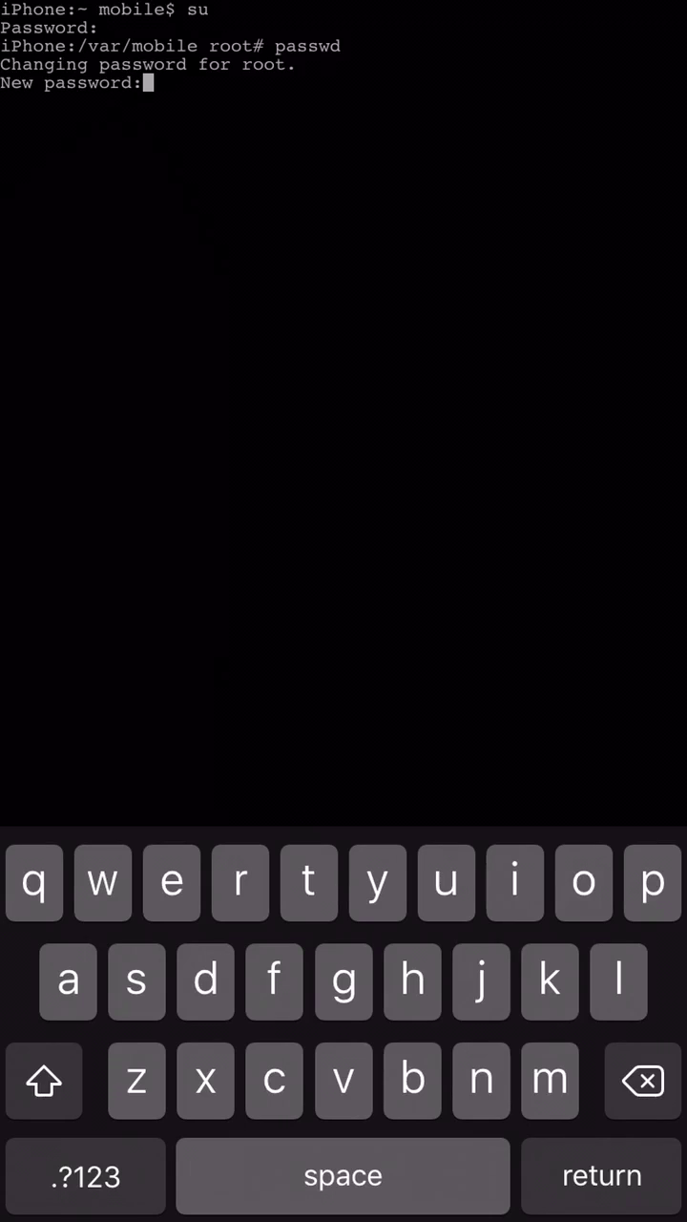
key("return")
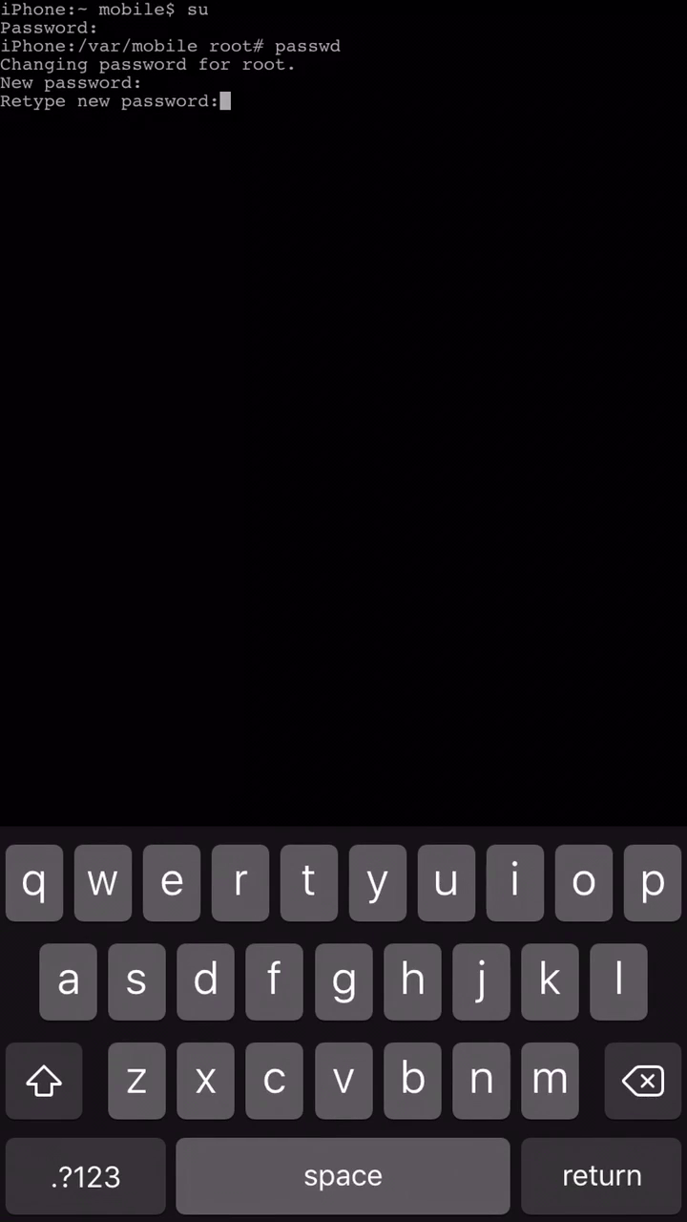
left_click(204, 981)
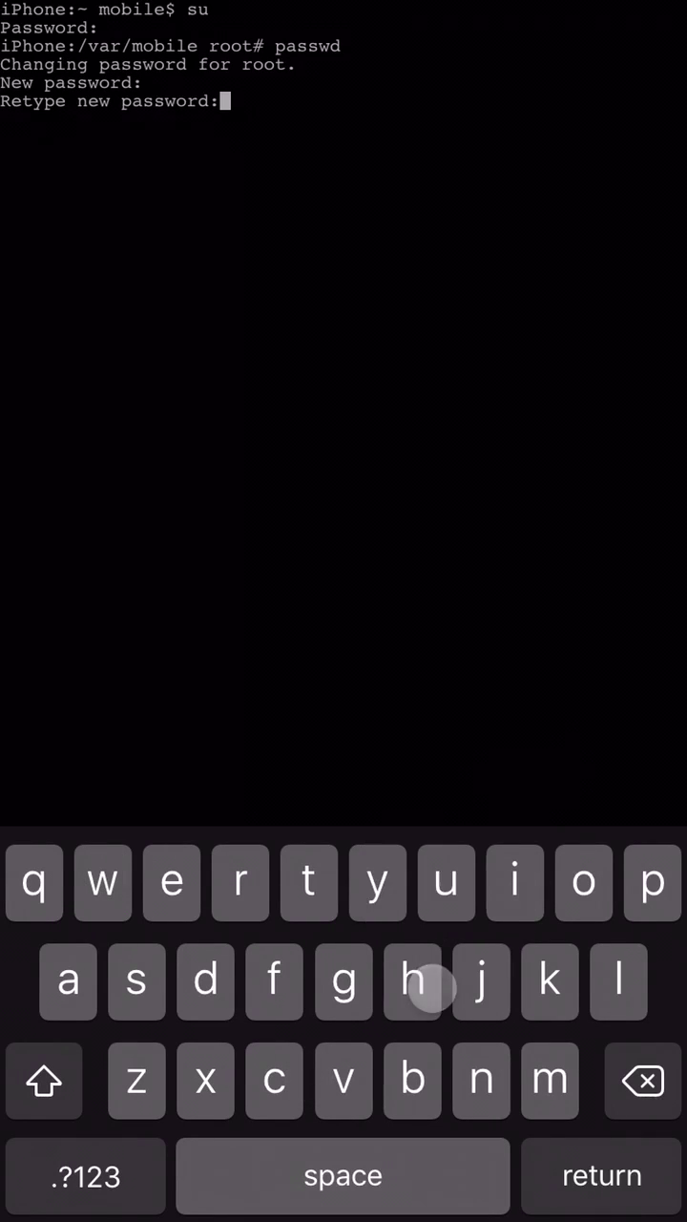
key("return")
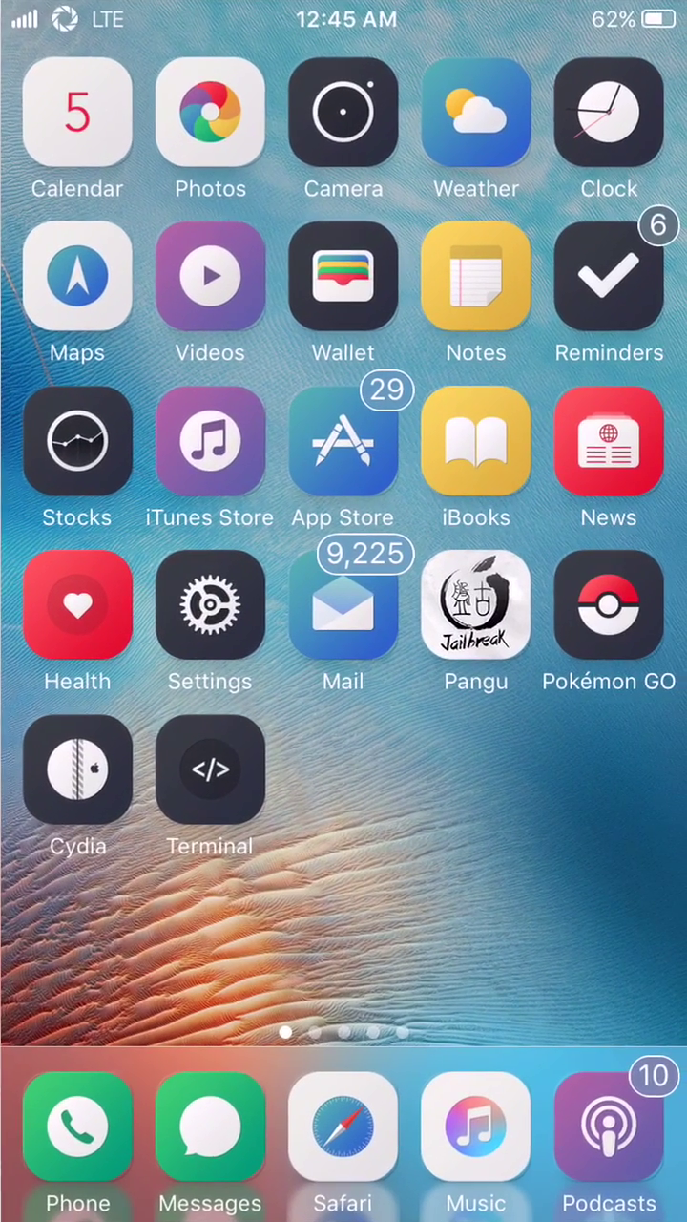
Reopen Terminal and try su, which rejects an incorrect password.
left_click(209, 769)
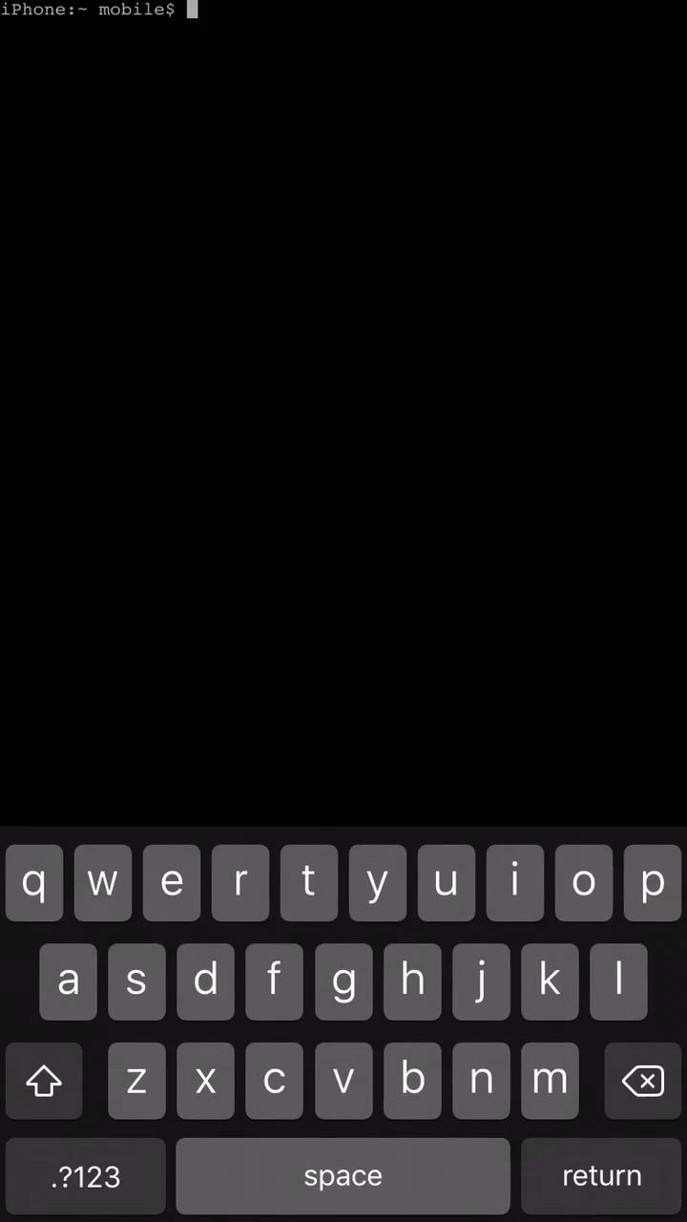
type("su")
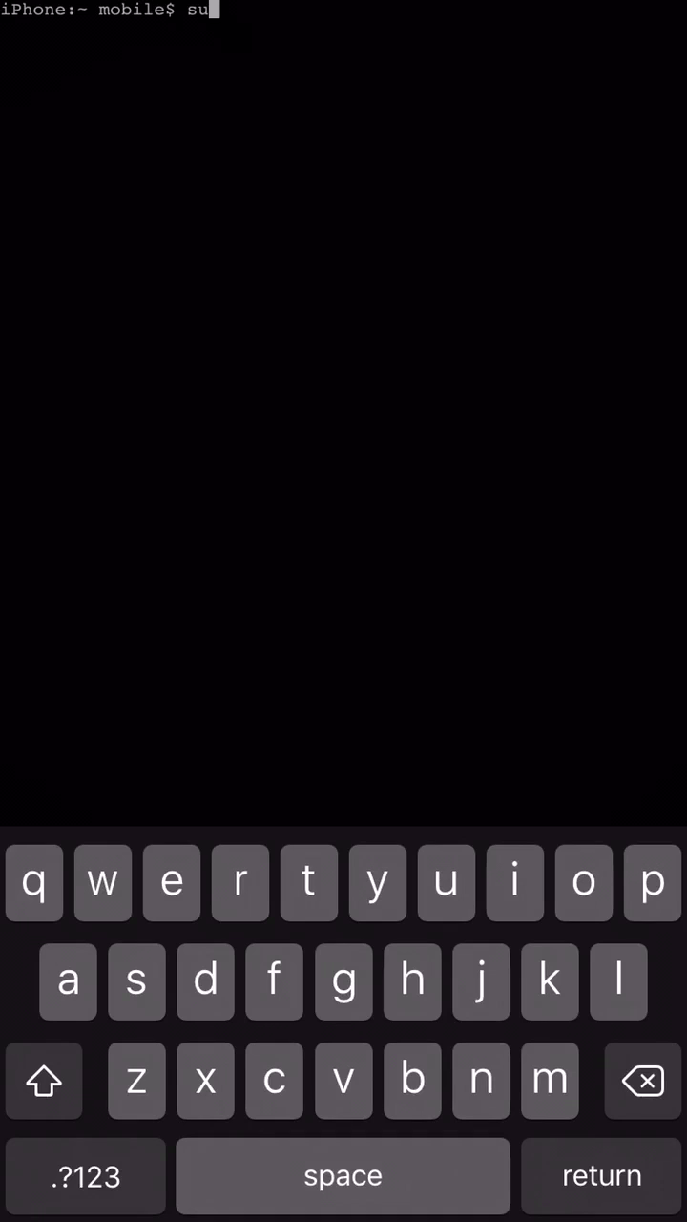
key("return")
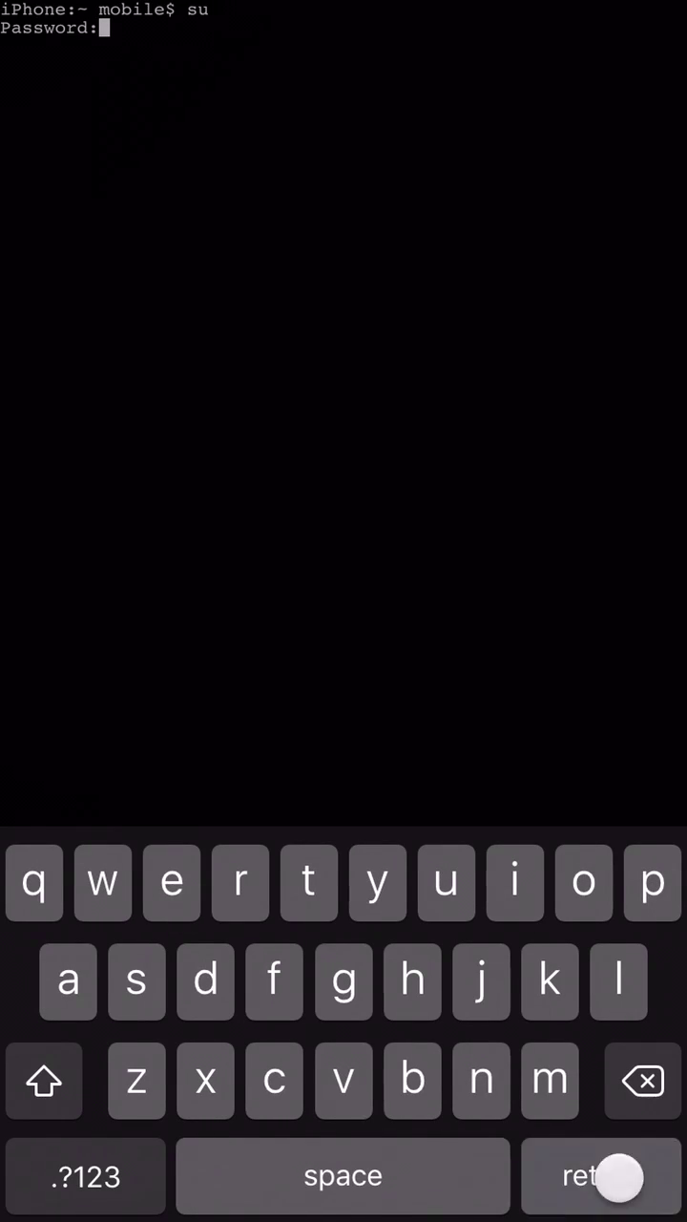
key("Return")
type("sandw")
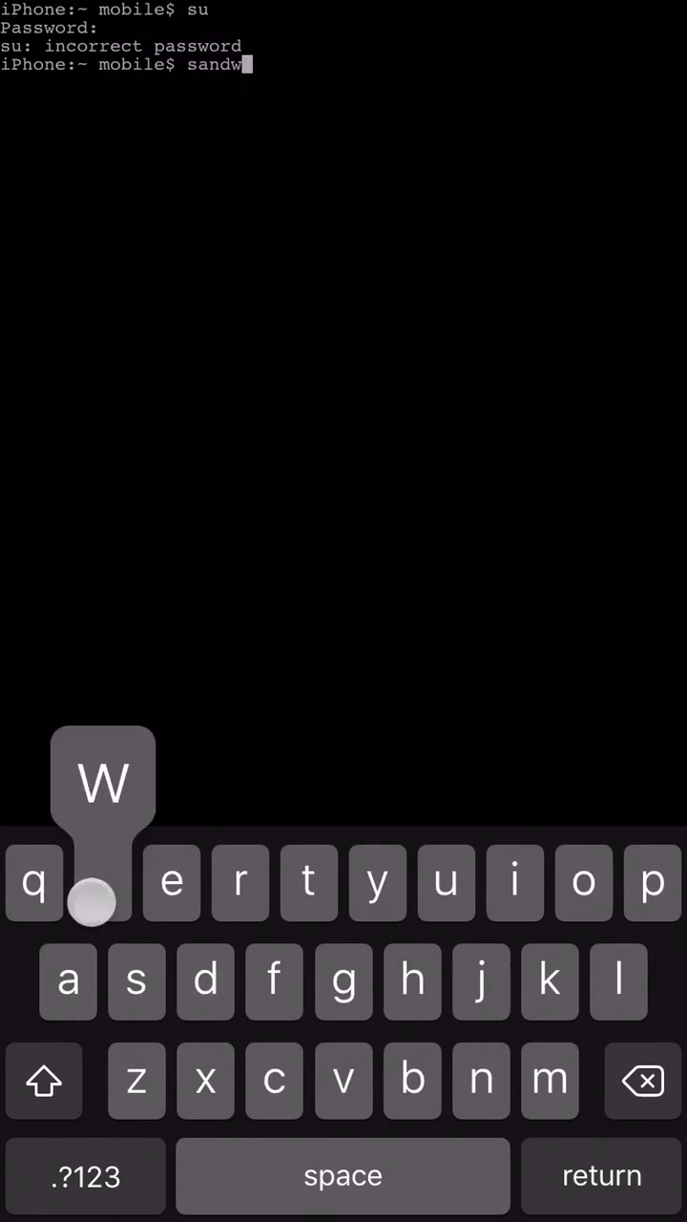
Run su again with the new root password to reach the root# prompt.
type("ich")
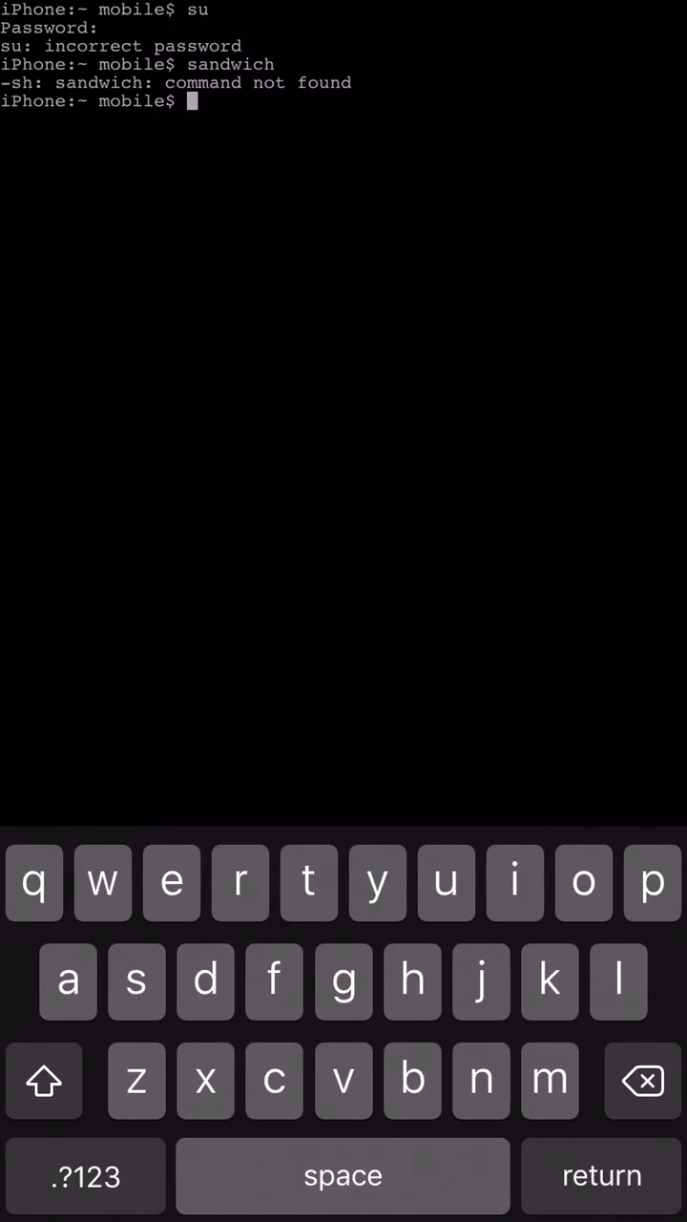
type("su")
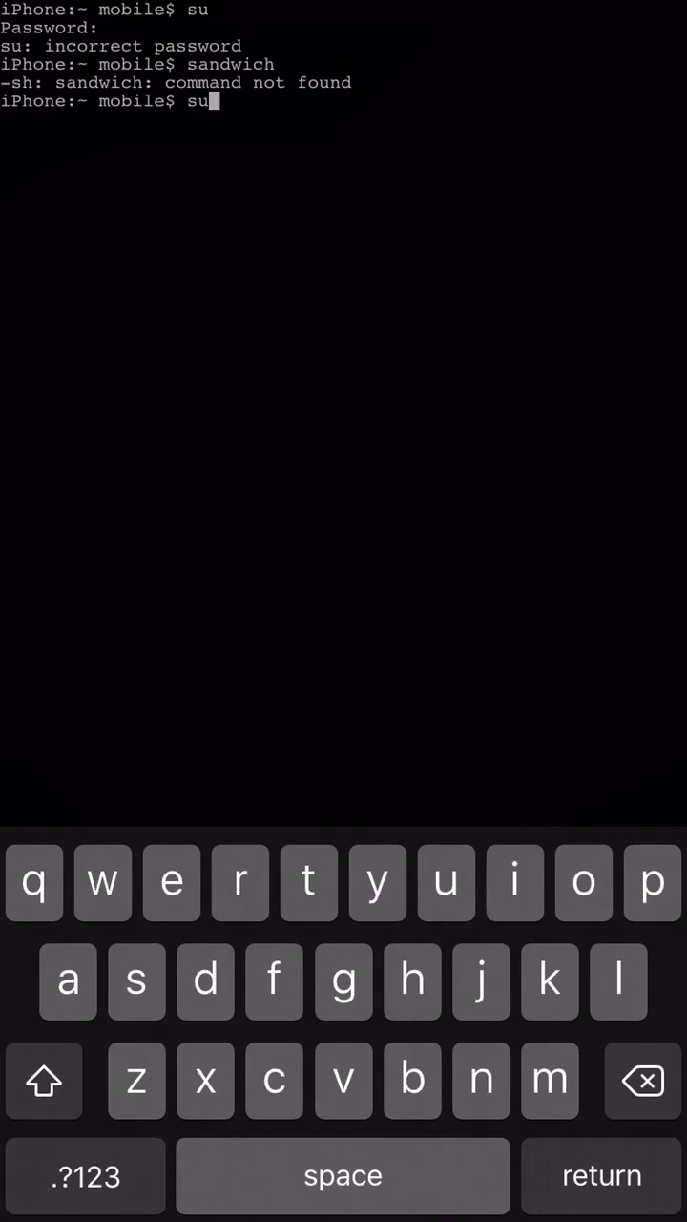
key("return")
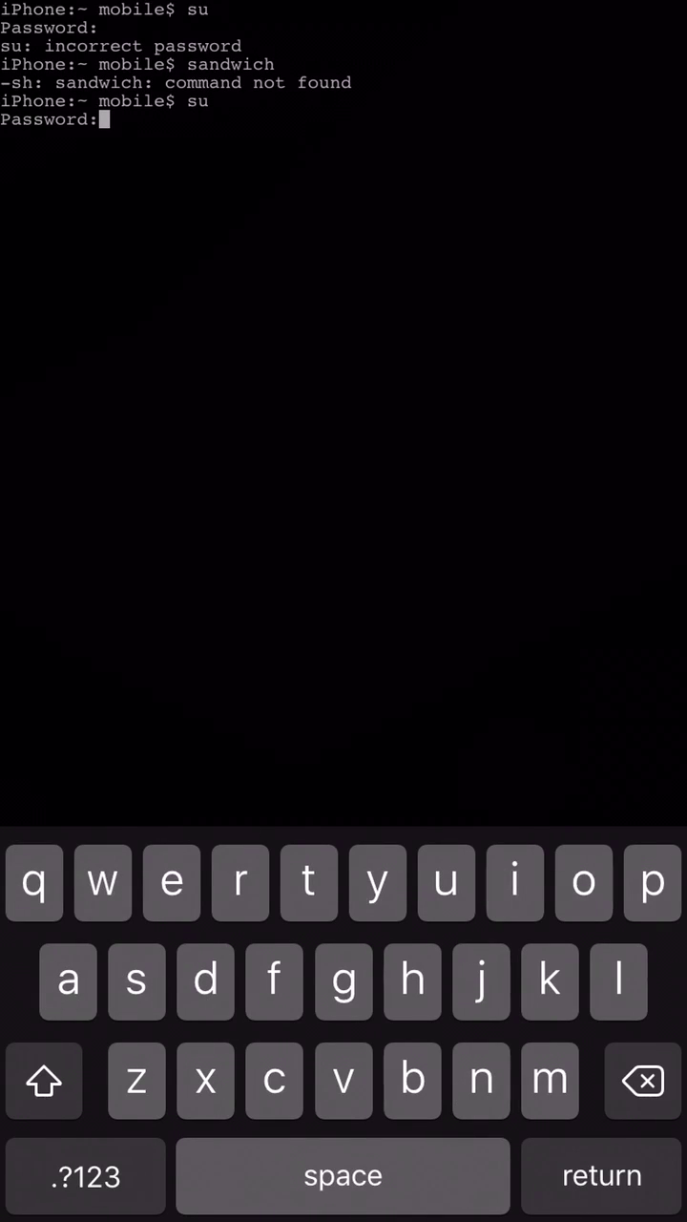
key("return")
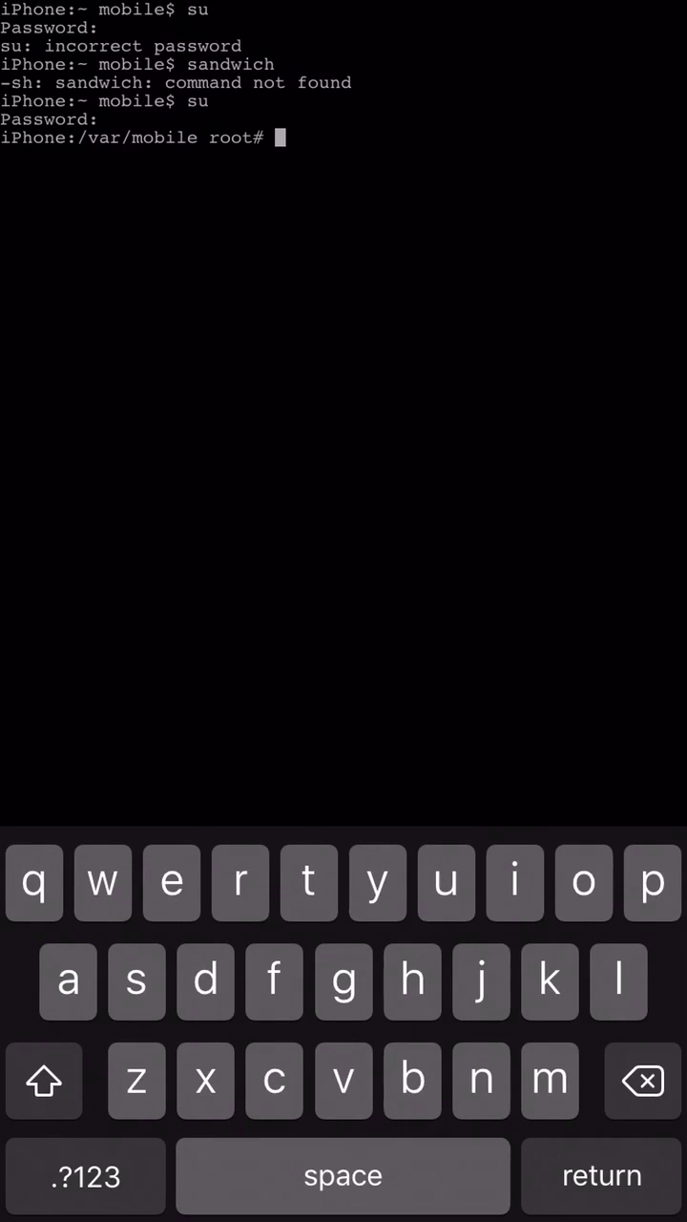